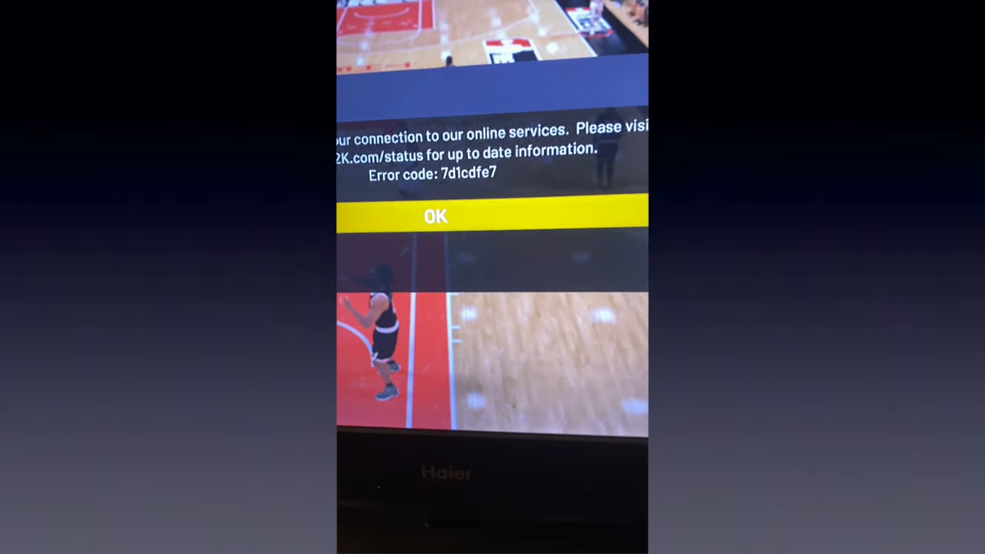
Step: Dismiss the NBA 2K21 online-services error (code 7d1cdfe7) with OK
left_click(435, 215)
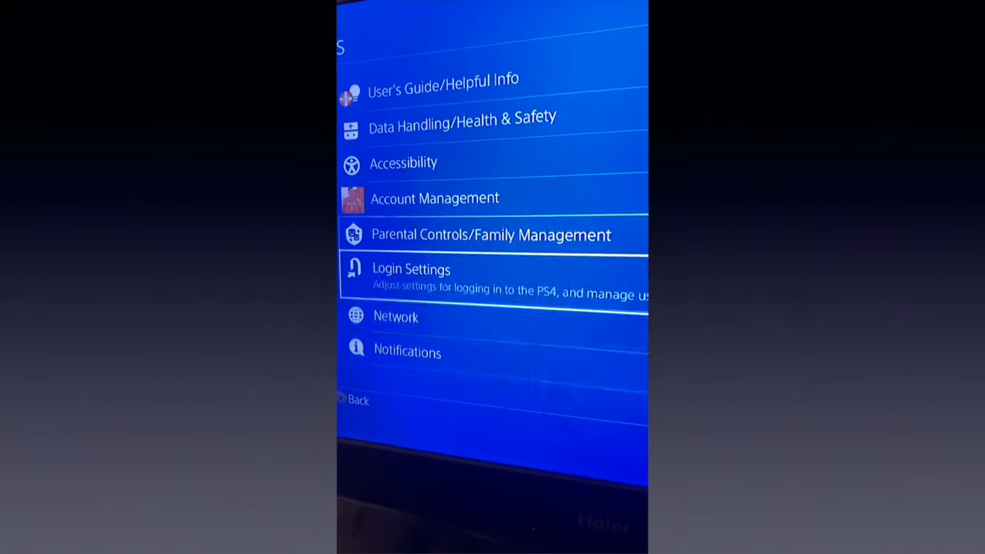
Step: Enter the Network section of PS4 Settings showing connection setup and test options
left_click(396, 317)
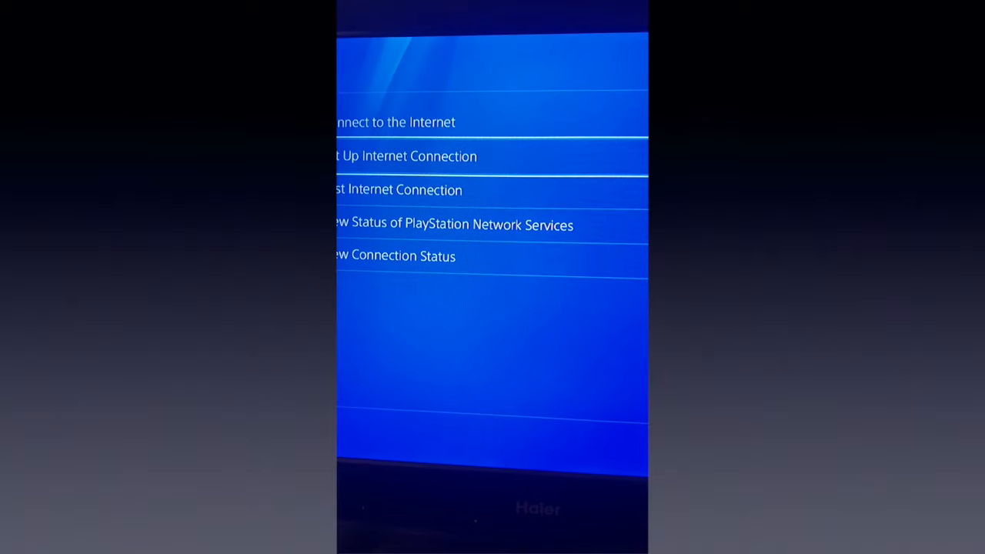
Step: Back out of Network settings to the home screen with NBA 2K21 highlighted
left_click(406, 156)
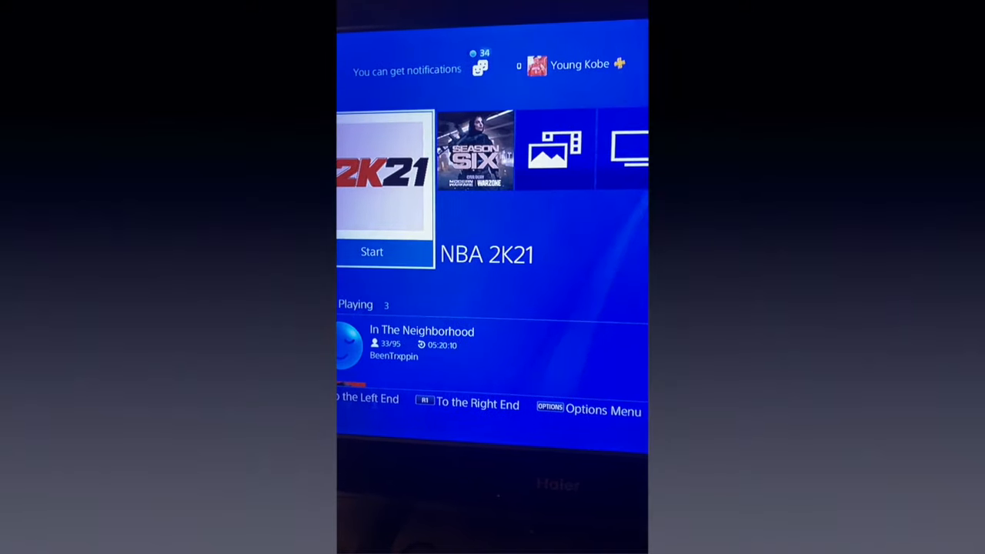
Step: Move along the function-area row to reach the Settings icon
scroll("right", 3)
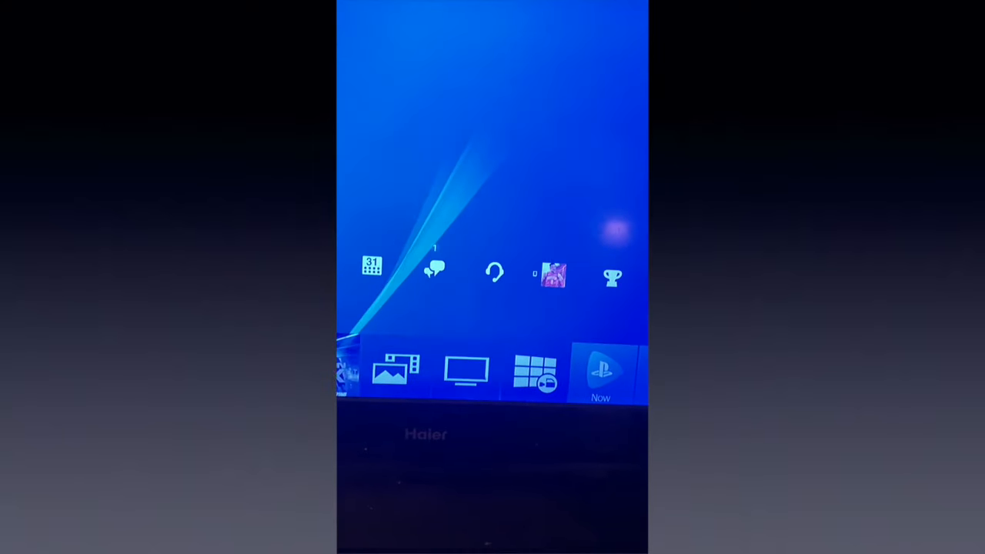
scroll("right", 3)
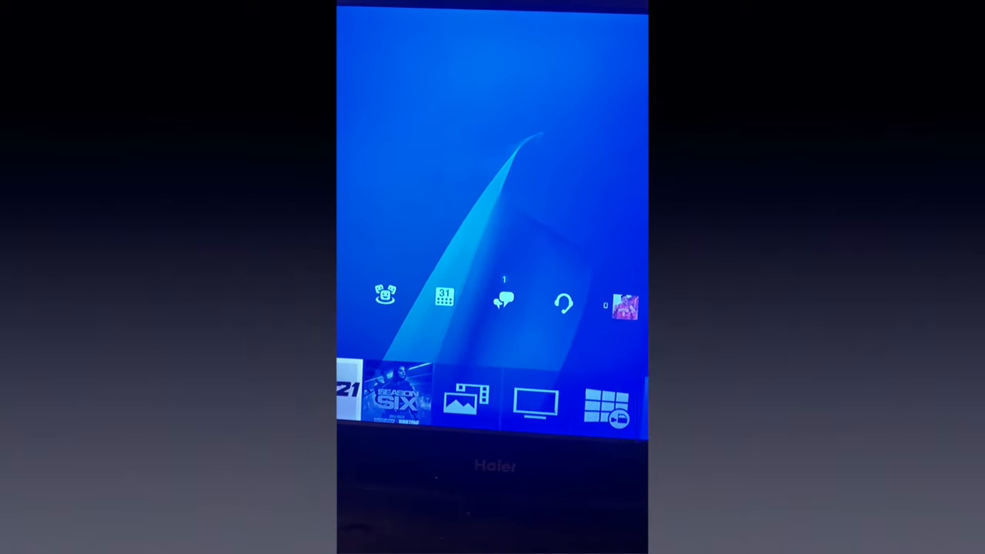
scroll("right", 3)
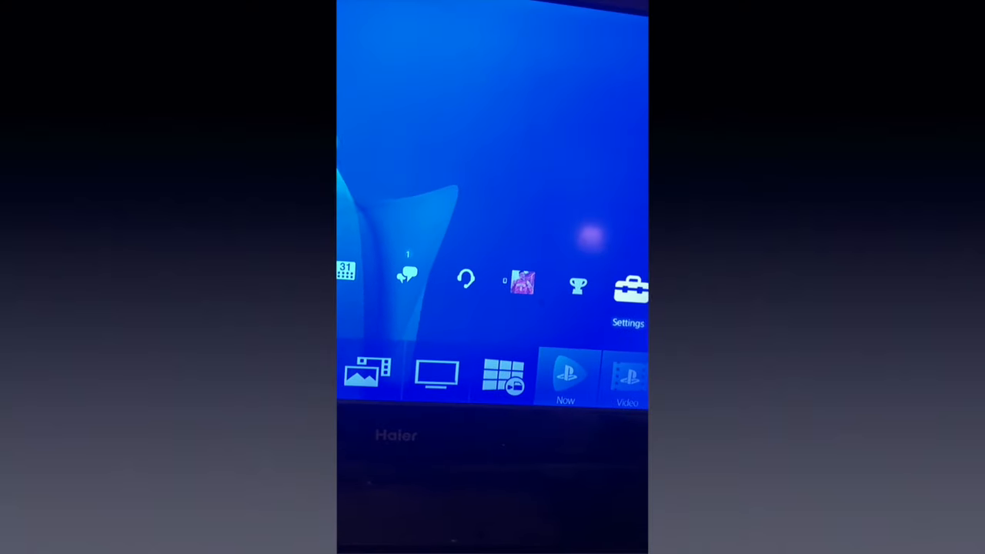